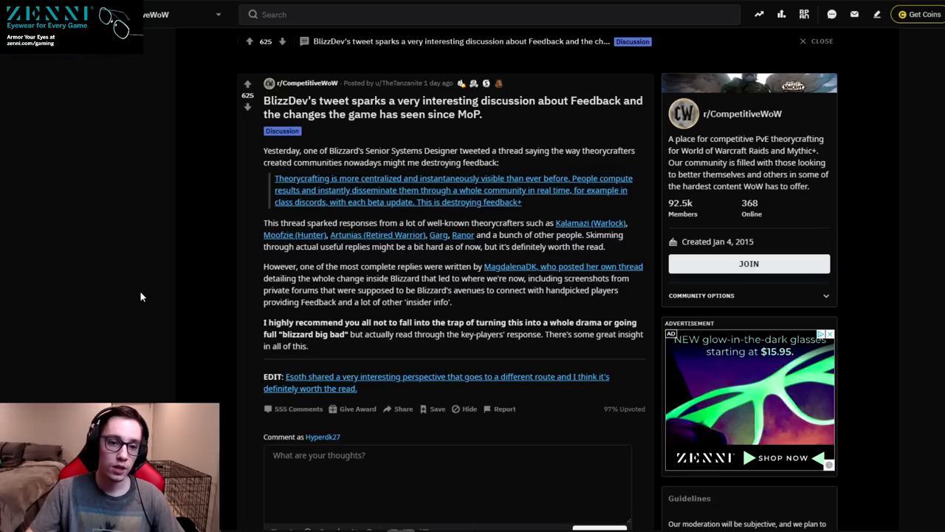
pyautogui.moveTo(119, 300)
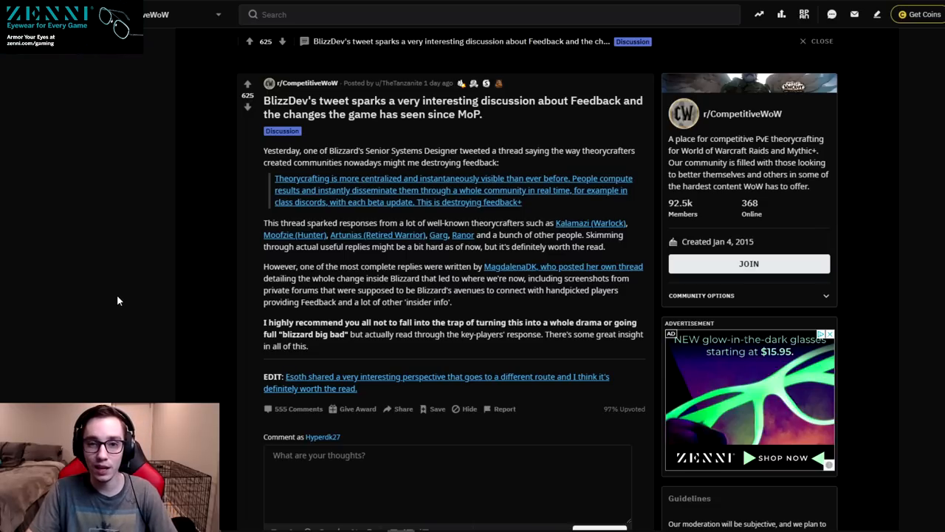
pyautogui.moveTo(175, 291)
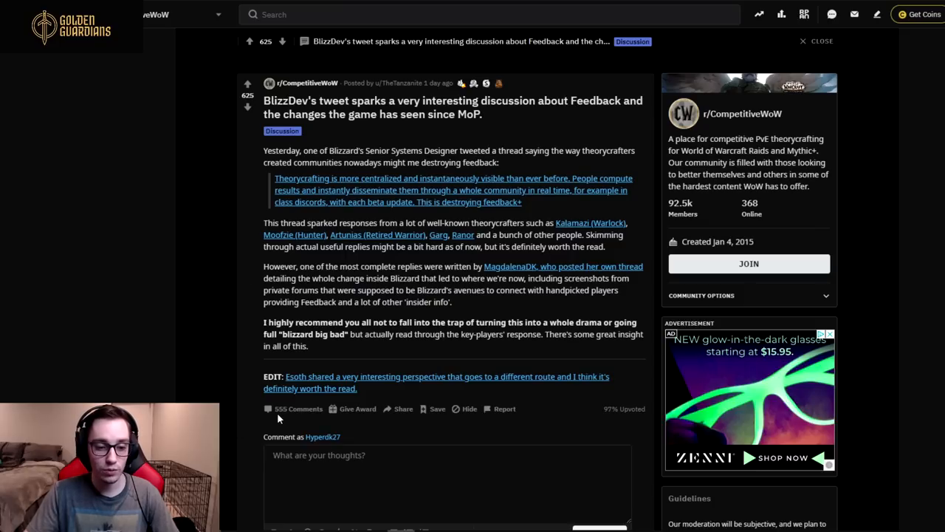
pyautogui.moveTo(246, 218)
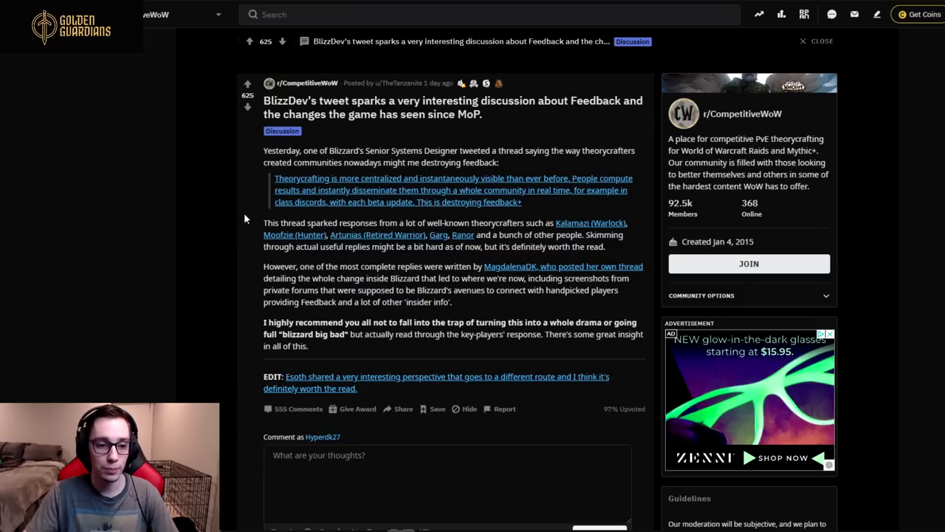
pyautogui.moveTo(256, 208)
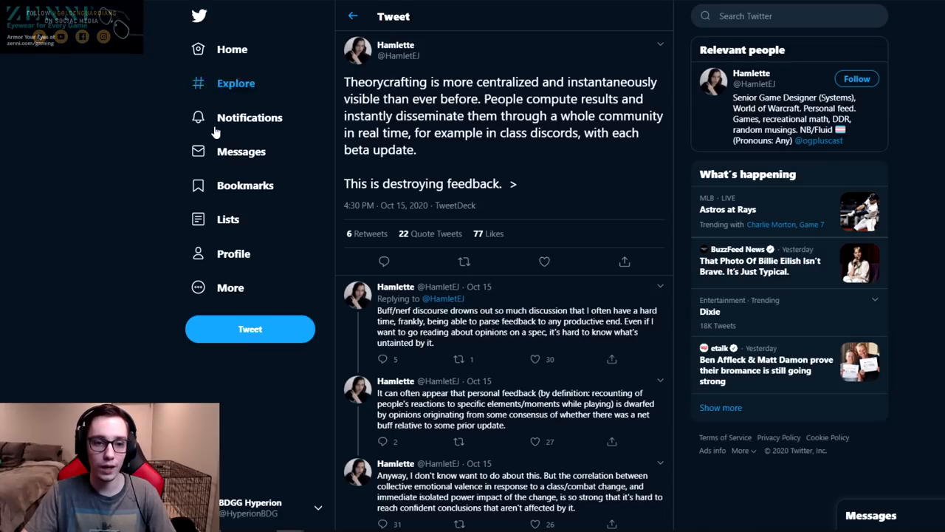
pyautogui.moveTo(357, 50)
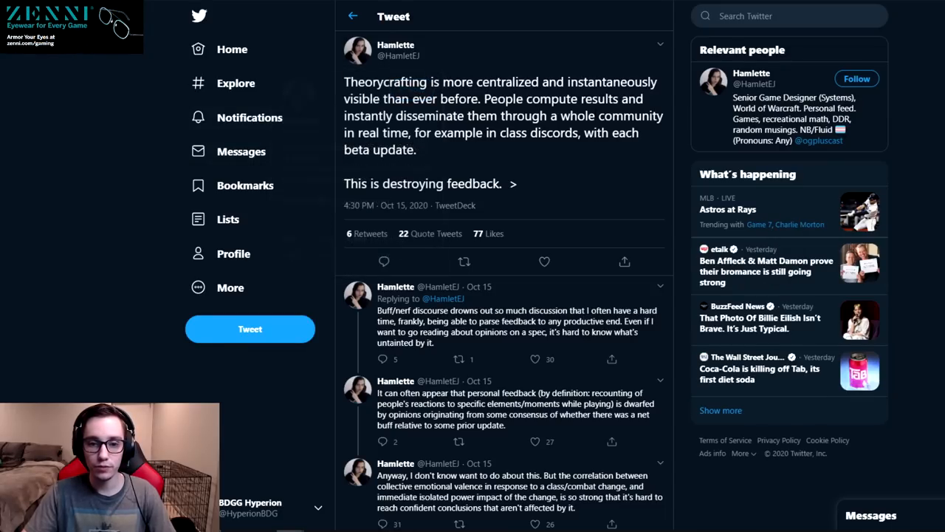
pyautogui.moveTo(228, 219)
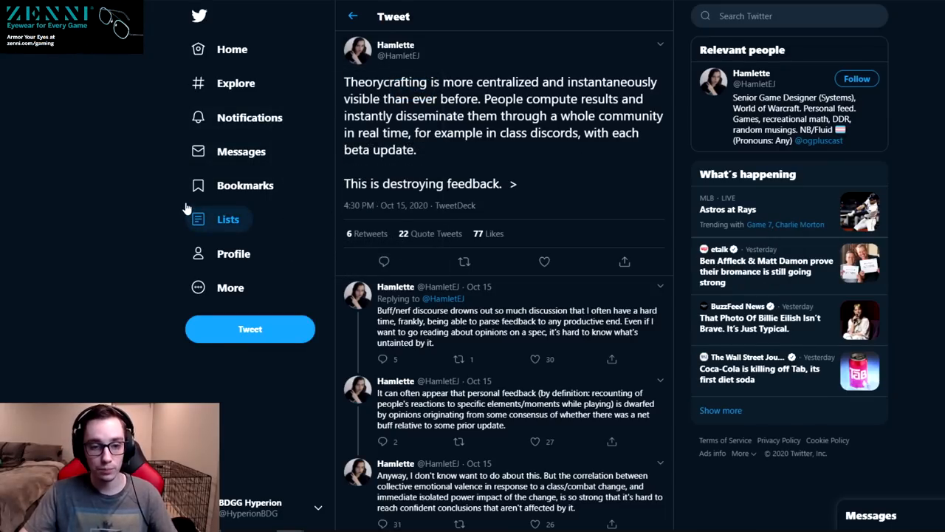
pyautogui.moveTo(142, 225)
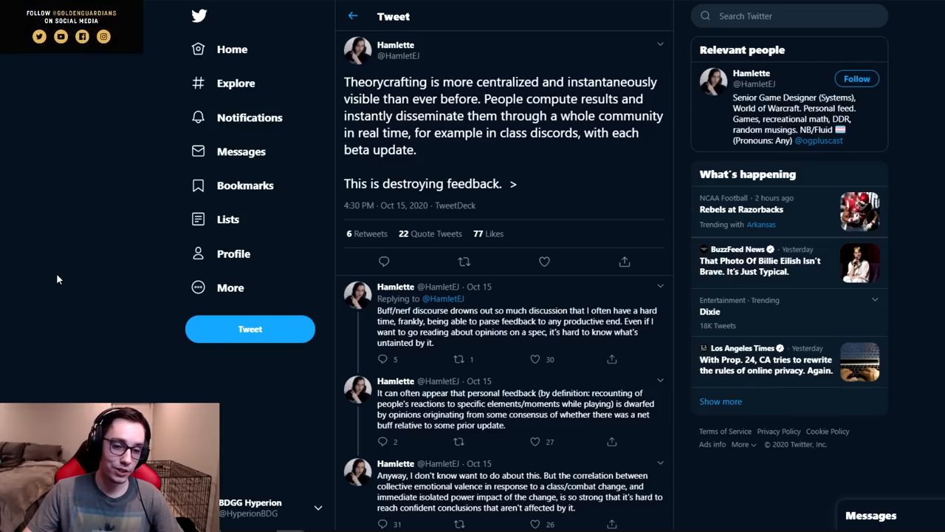
pyautogui.scroll(-3)
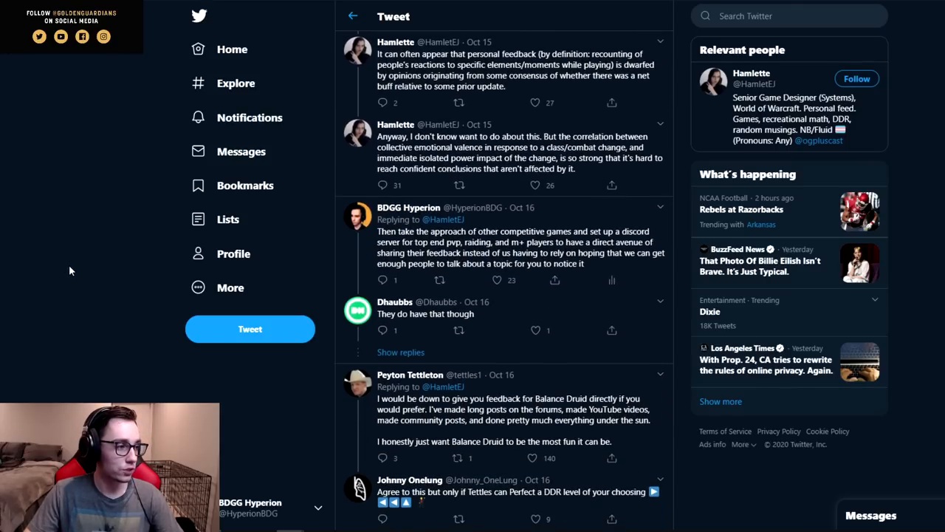
pyautogui.scroll(-3)
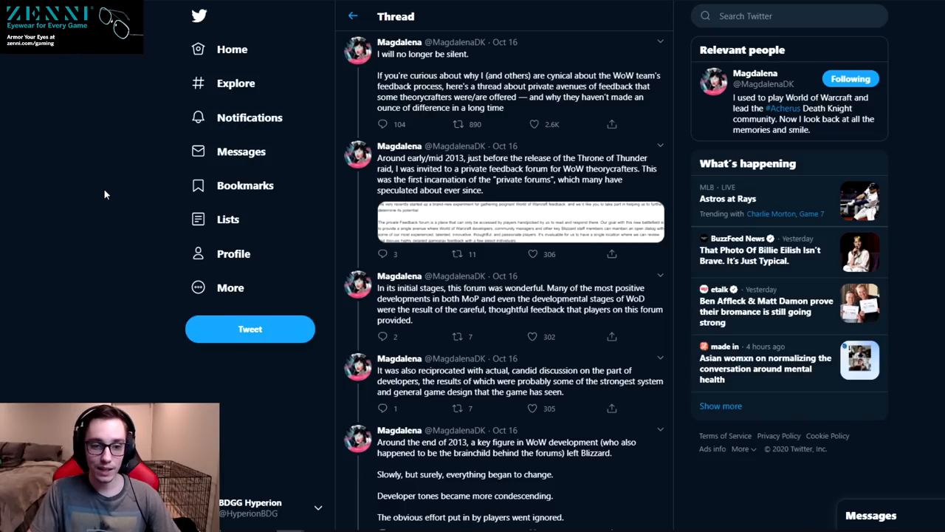
pyautogui.moveTo(486, 231)
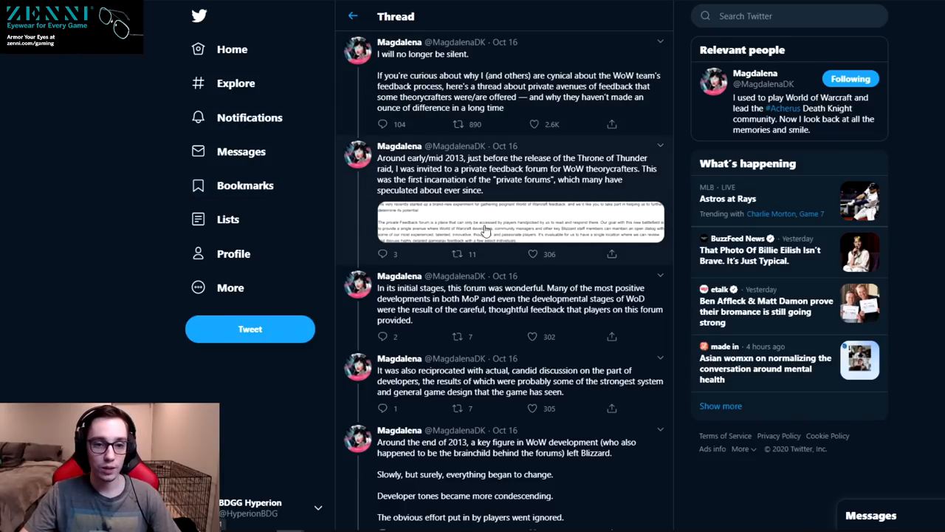
pyautogui.scroll(-3)
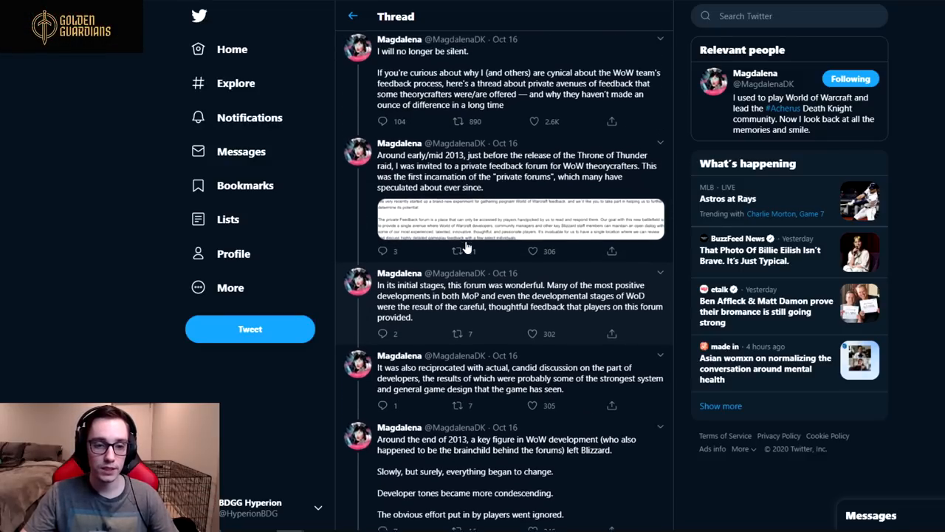
pyautogui.scroll(-3)
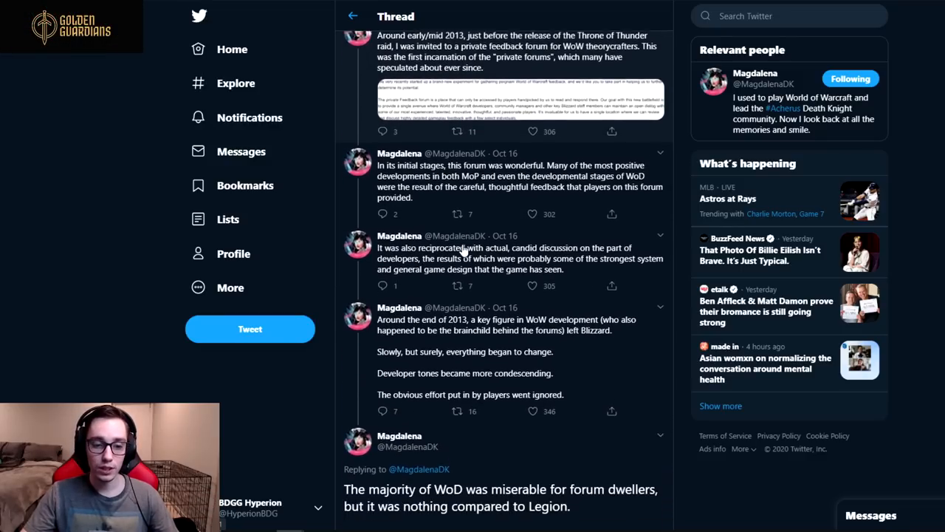
pyautogui.scroll(-3)
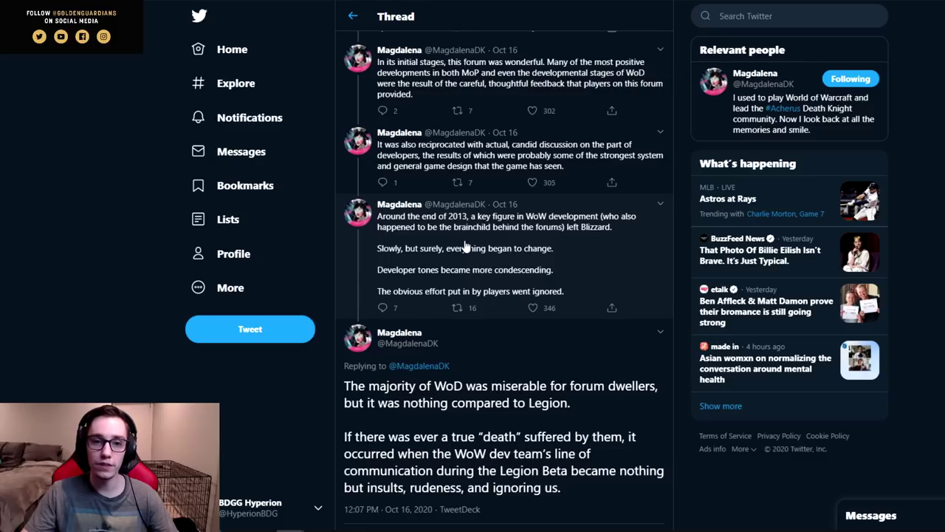
pyautogui.moveTo(126, 264)
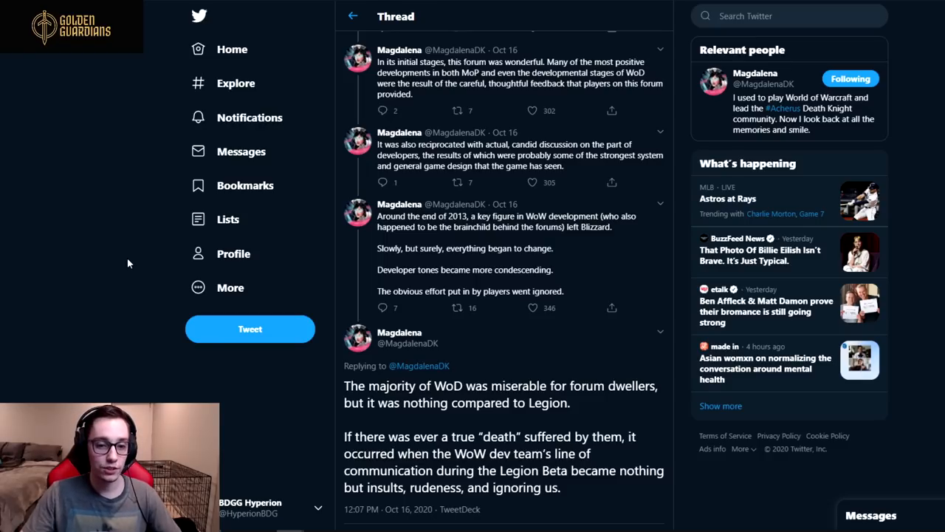
pyautogui.scroll(-3)
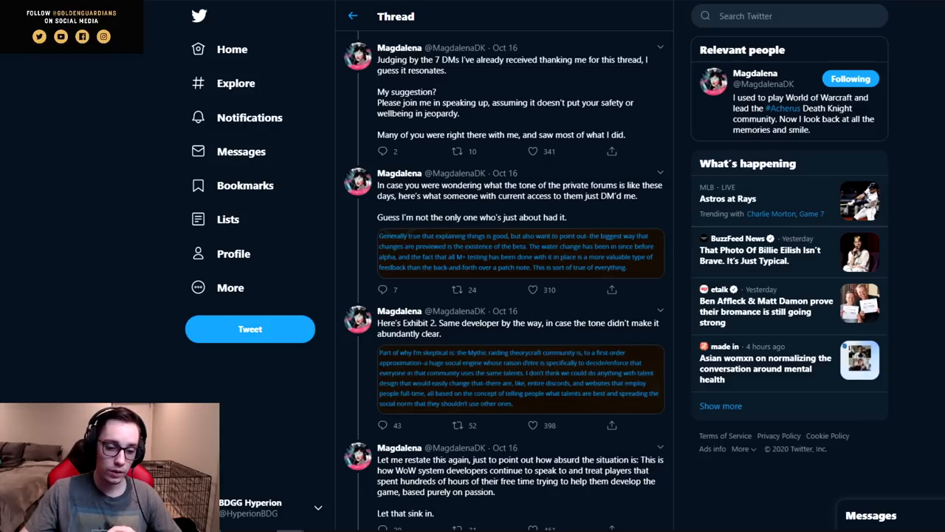
pyautogui.scroll(-3)
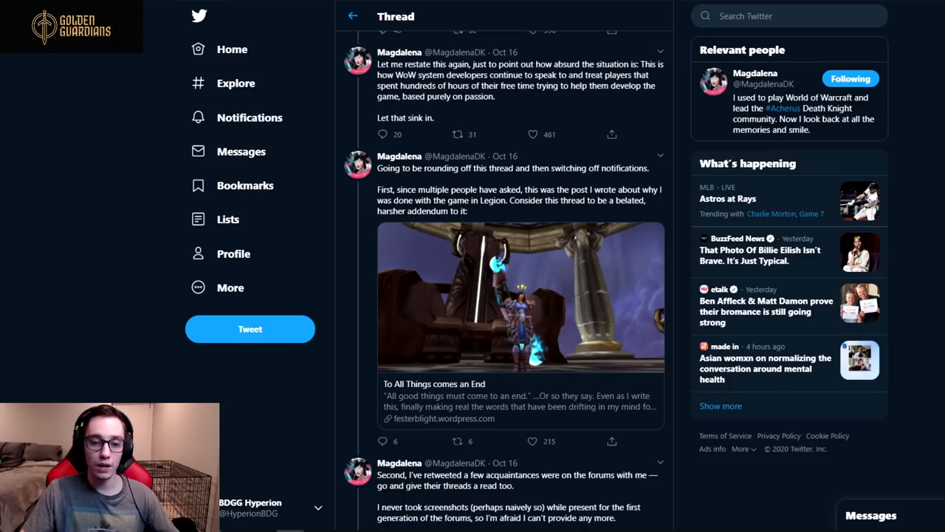
pyautogui.scroll(-3)
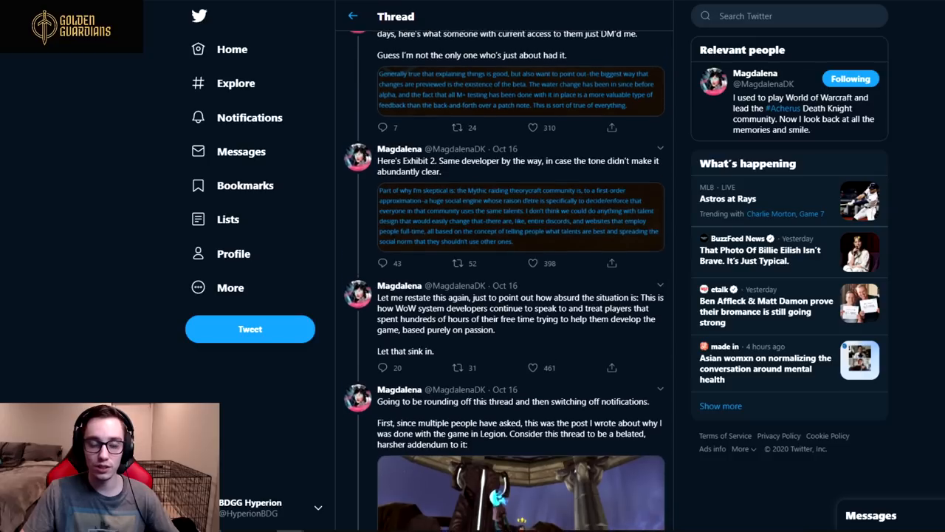
pyautogui.scroll(3)
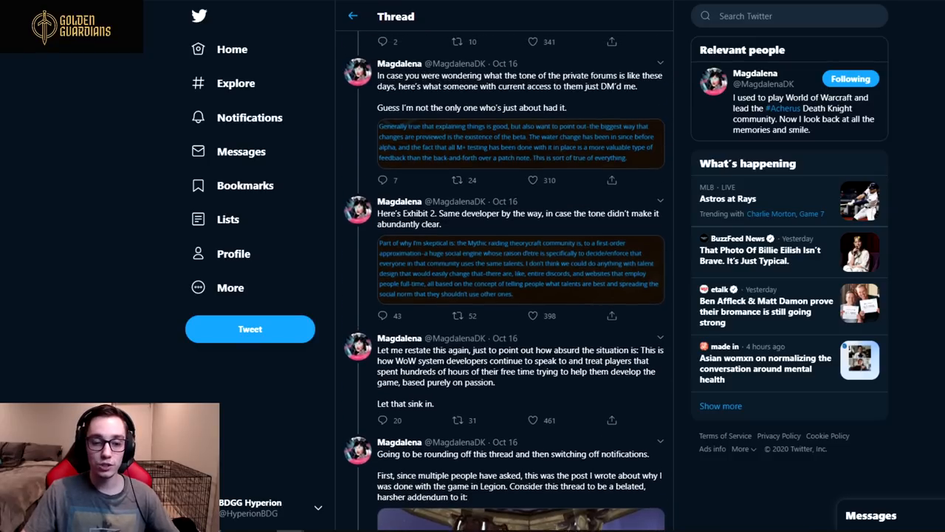
pyautogui.scroll(3)
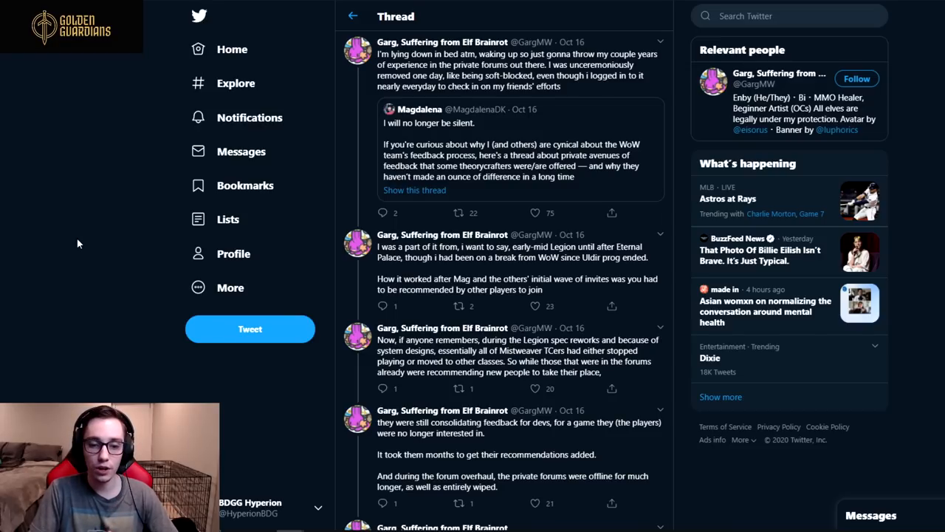
pyautogui.scroll(-3)
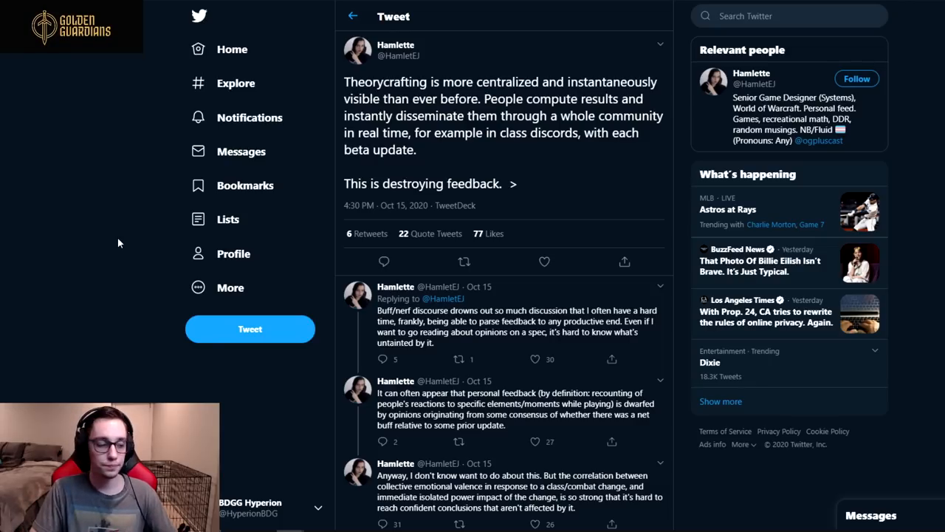
pyautogui.scroll(-3)
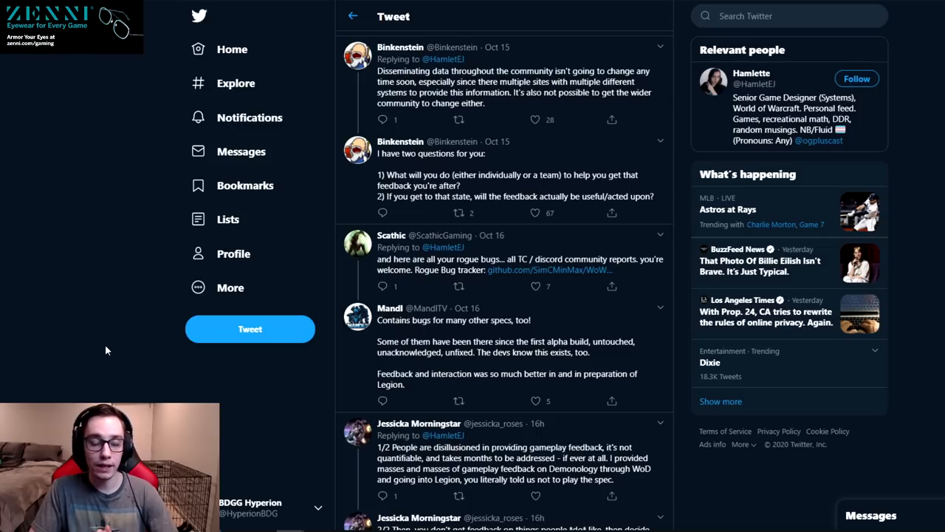